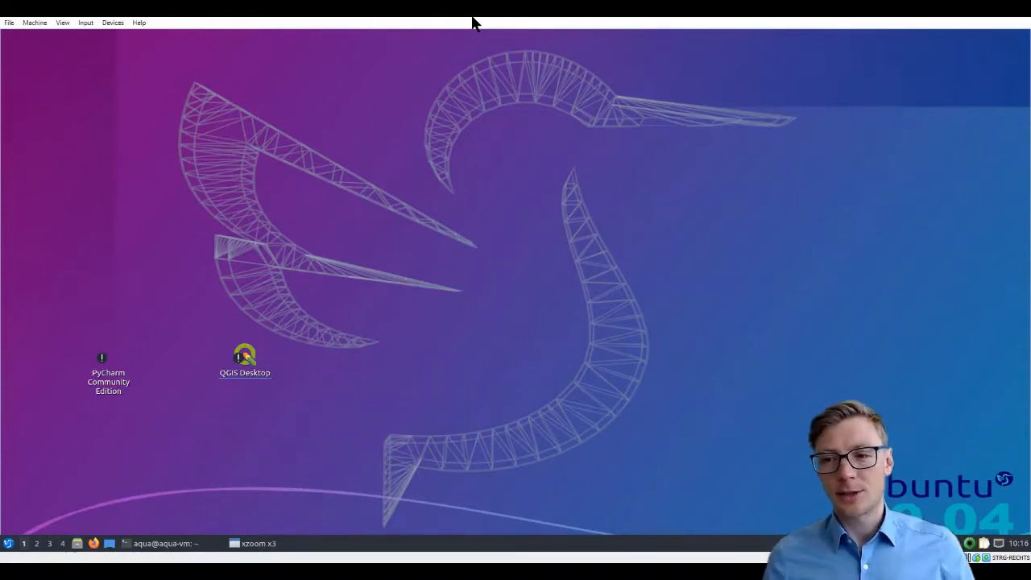
mouse_move(419, 432)
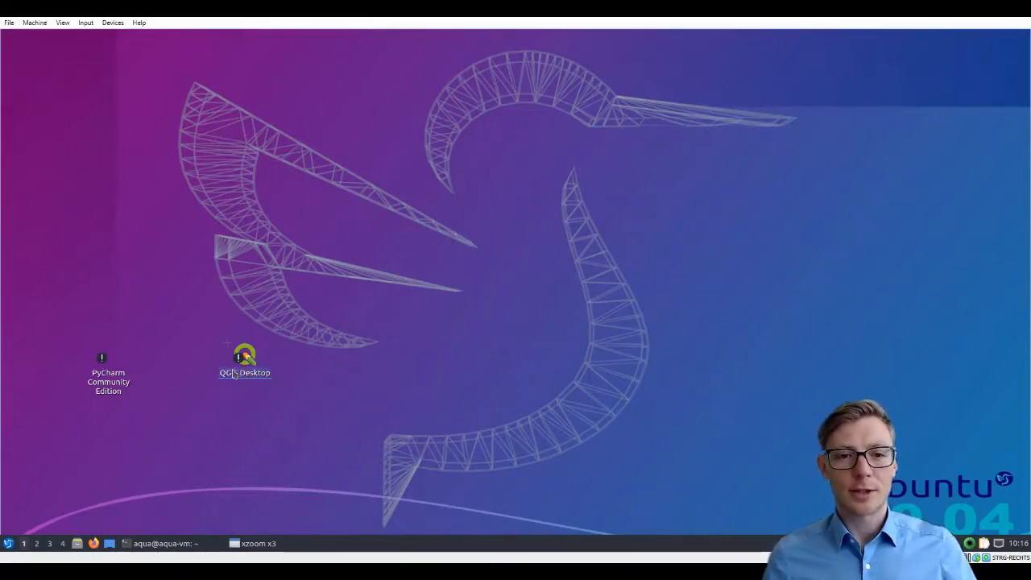
mouse_move(129, 543)
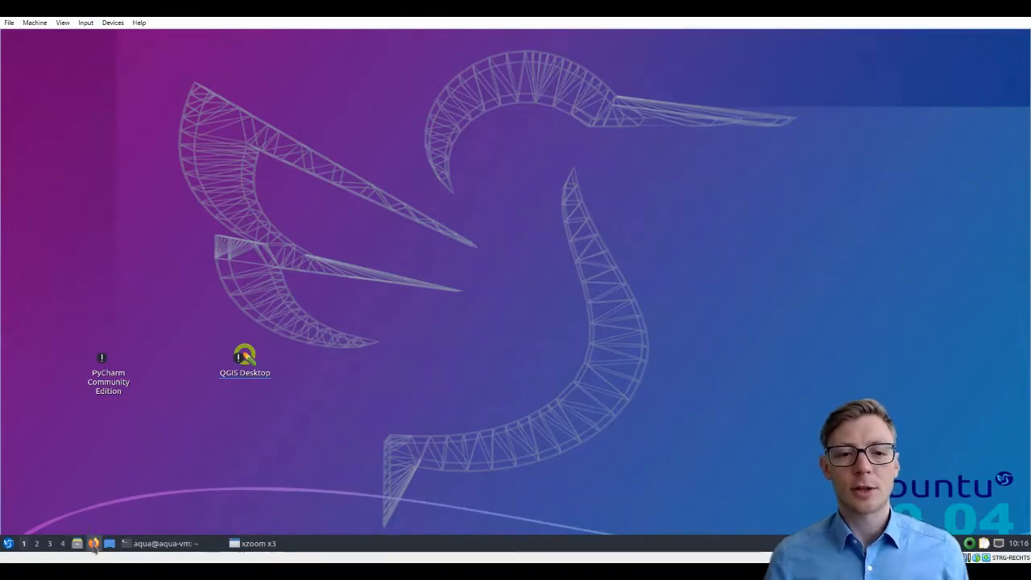
Launch Firefox and go to the QGIS project website (qgis.org).
left_click(94, 543)
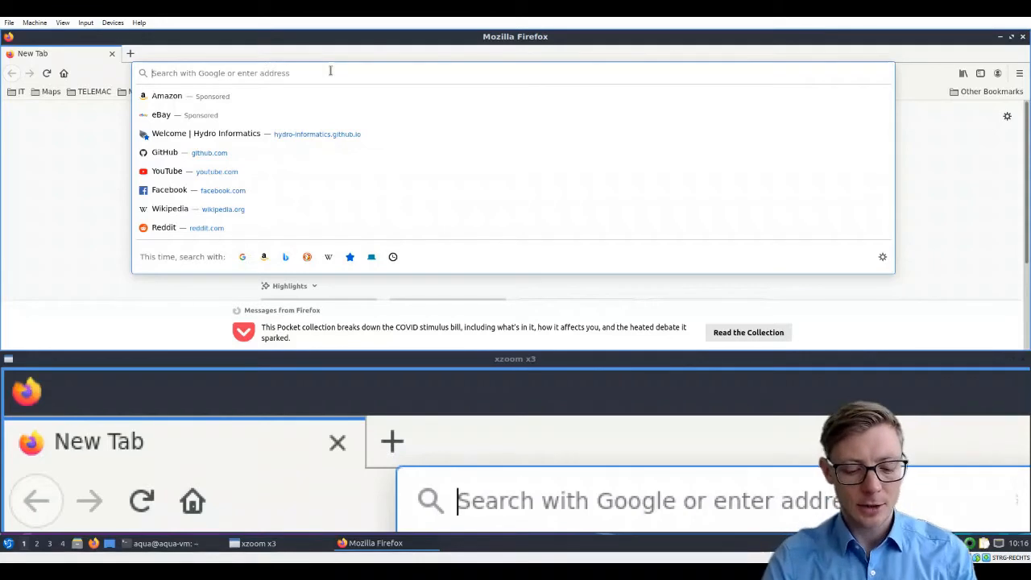
type("qgis.")
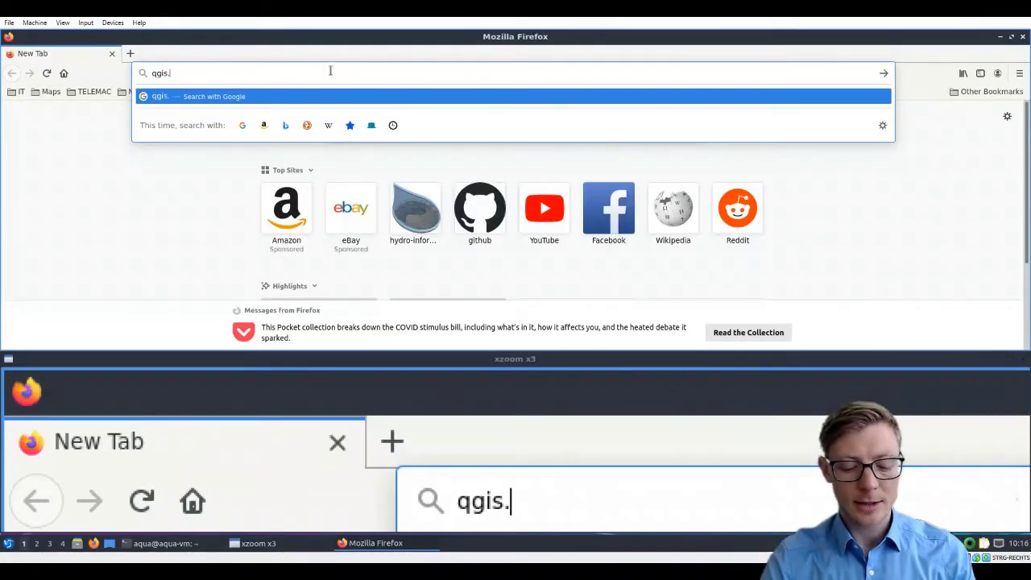
key("Return")
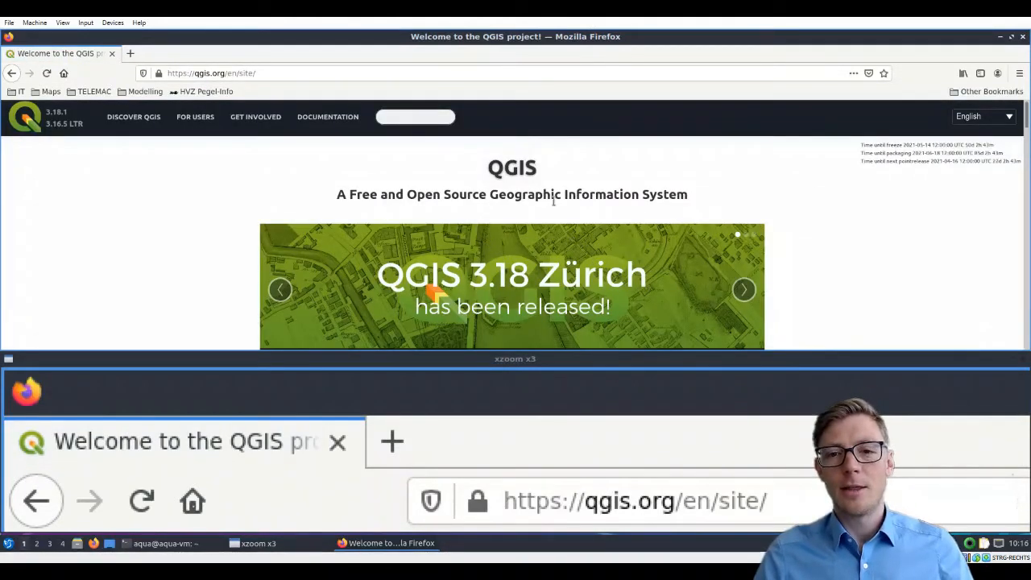
Reach the green Download Now button on the home page and load the Download QGIS page.
scroll("down", 3)
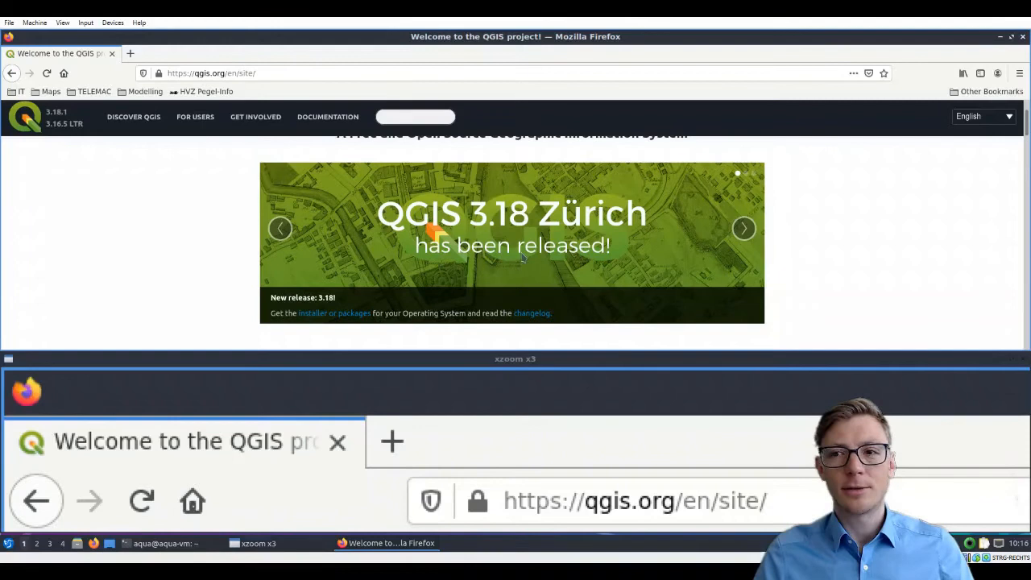
scroll("down", 3)
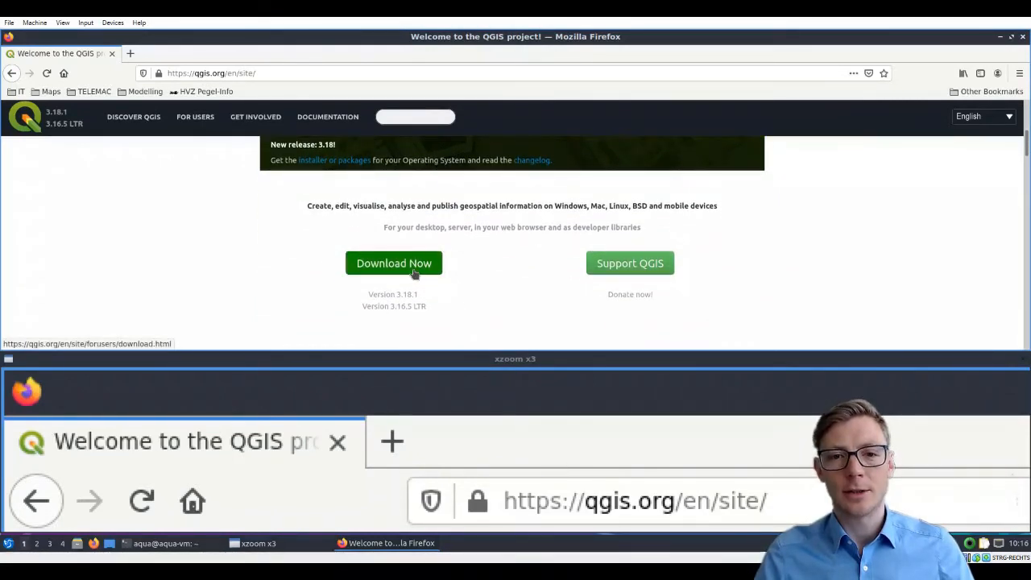
left_click(394, 262)
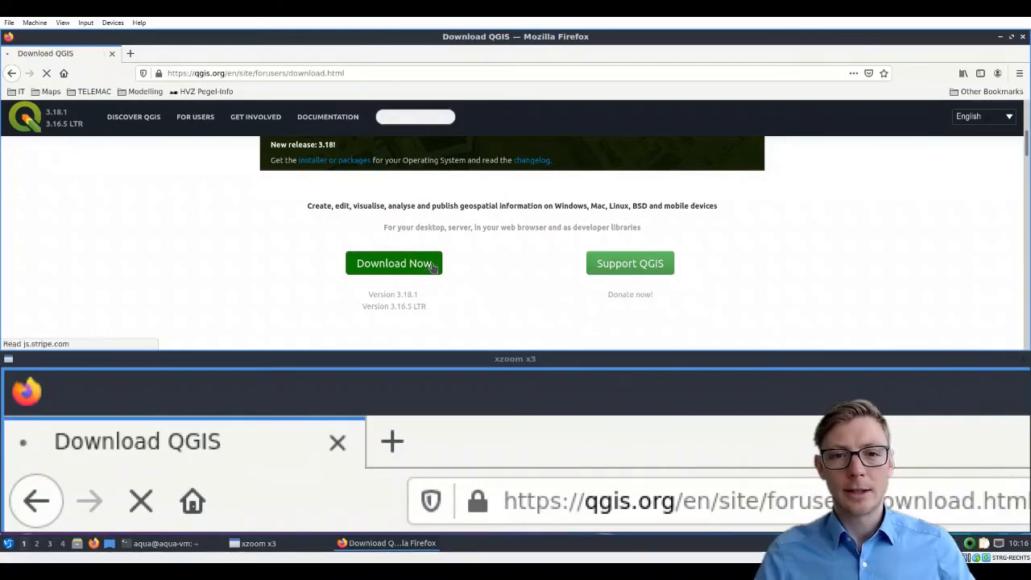
Bring the expanded Download for Linux section with its Debian/Ubuntu link into view.
left_click(394, 262)
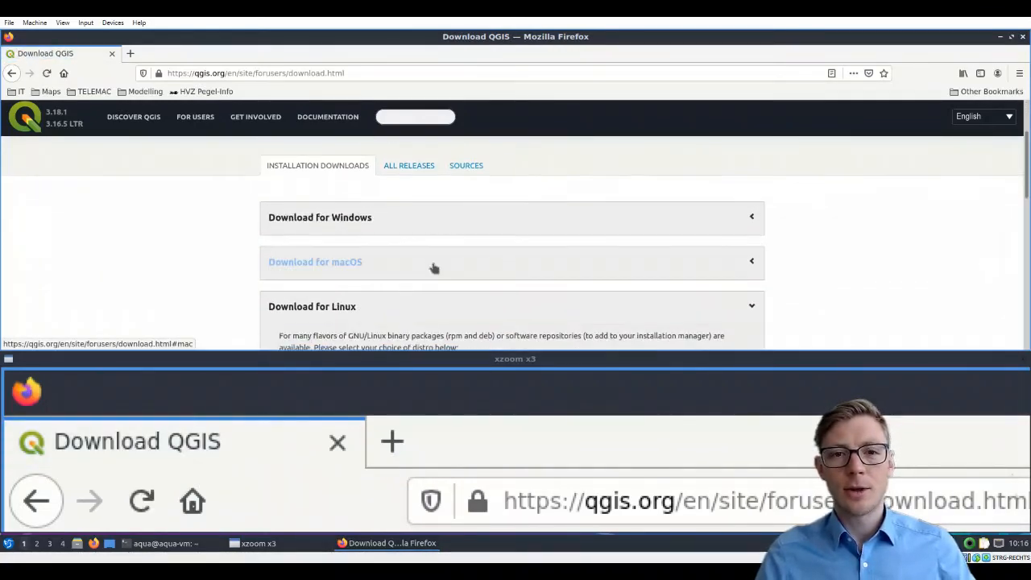
scroll("down", 3)
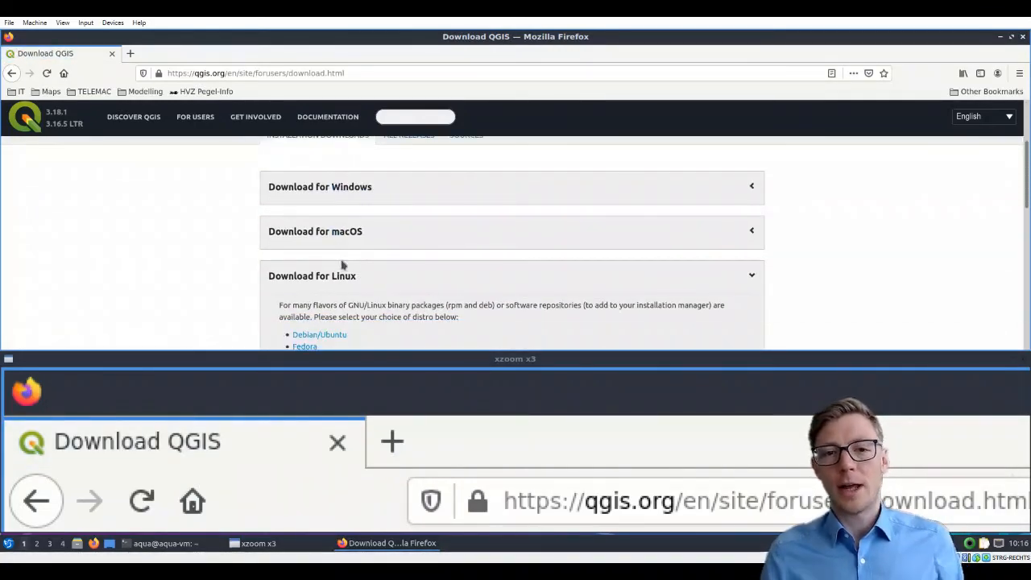
mouse_move(330, 306)
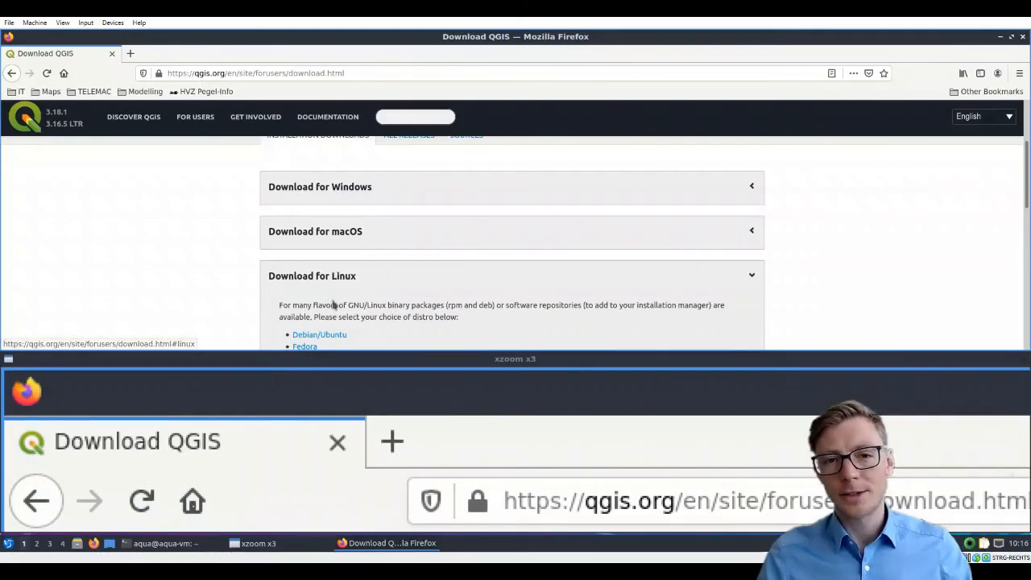
mouse_move(332, 341)
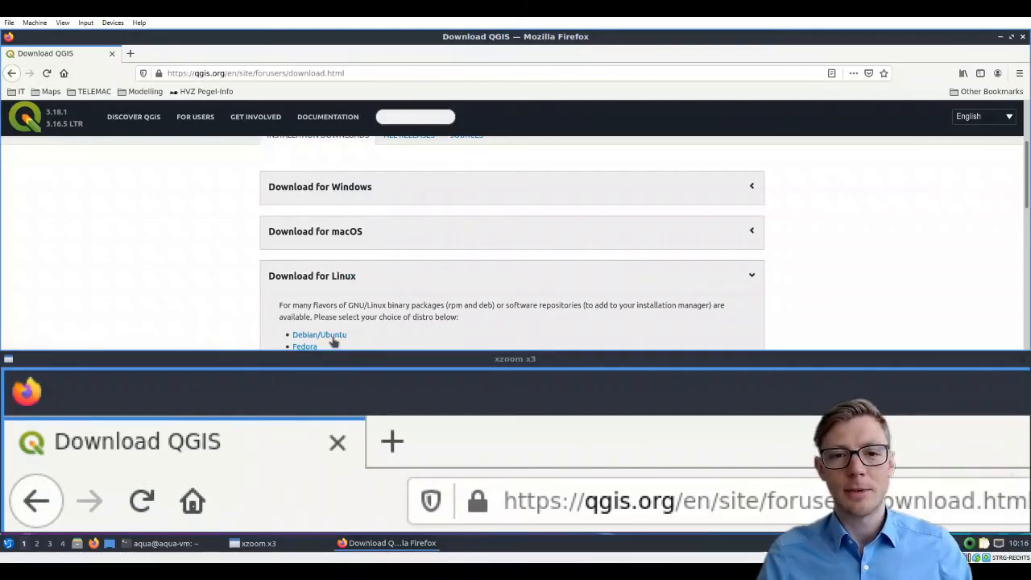